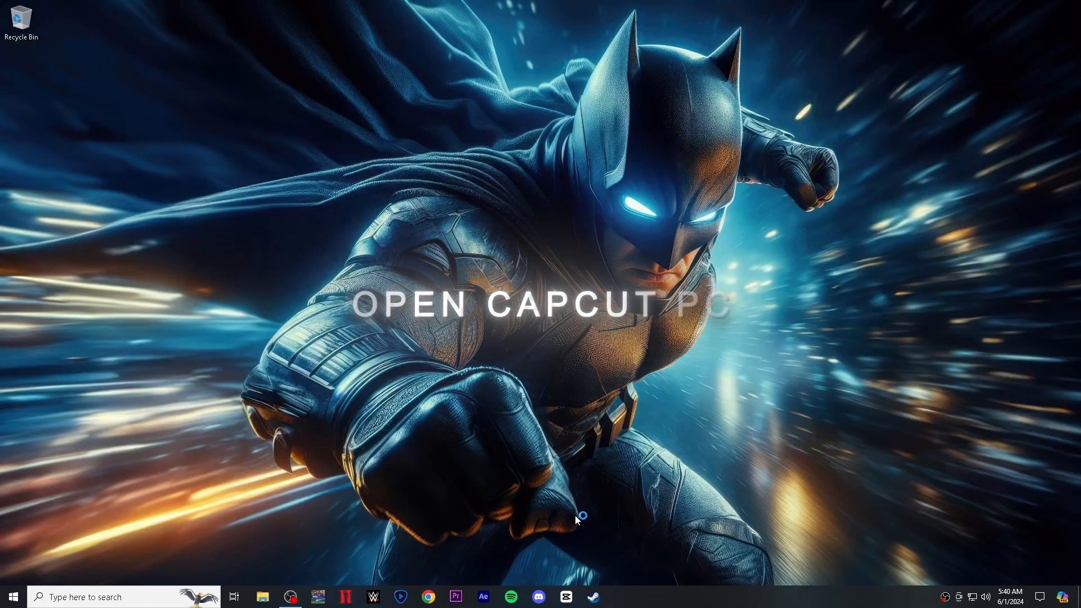
Launch CapCut from the Windows taskbar
{"action": "left_click", "coordinate": [620, 597]}
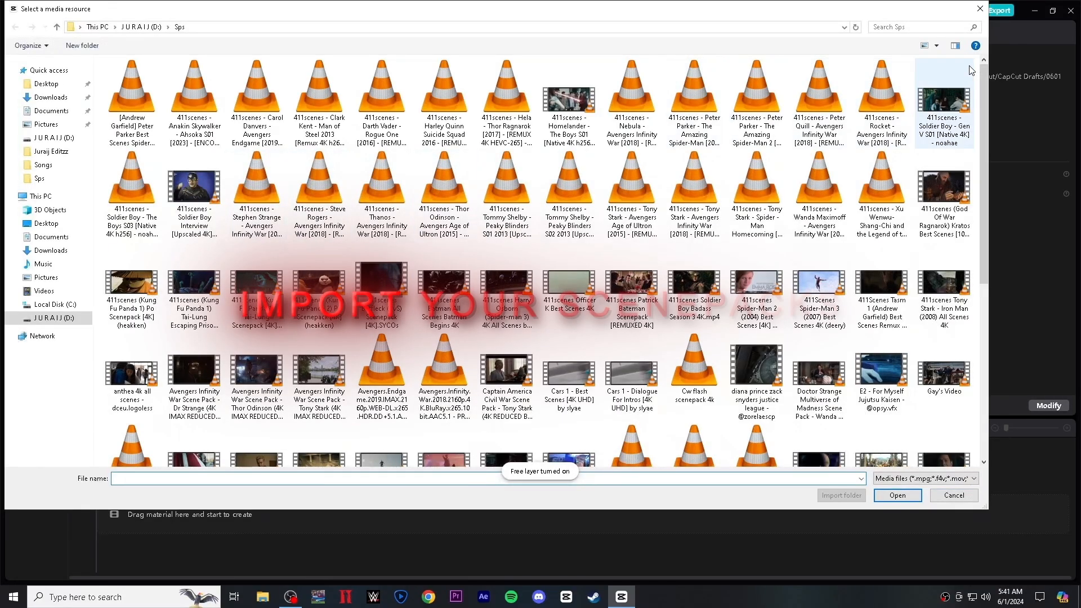
Import the Homelander Season 2 4K and Soldier Boy Season 3 clips together
{"action": "left_click", "coordinate": [257, 365]}
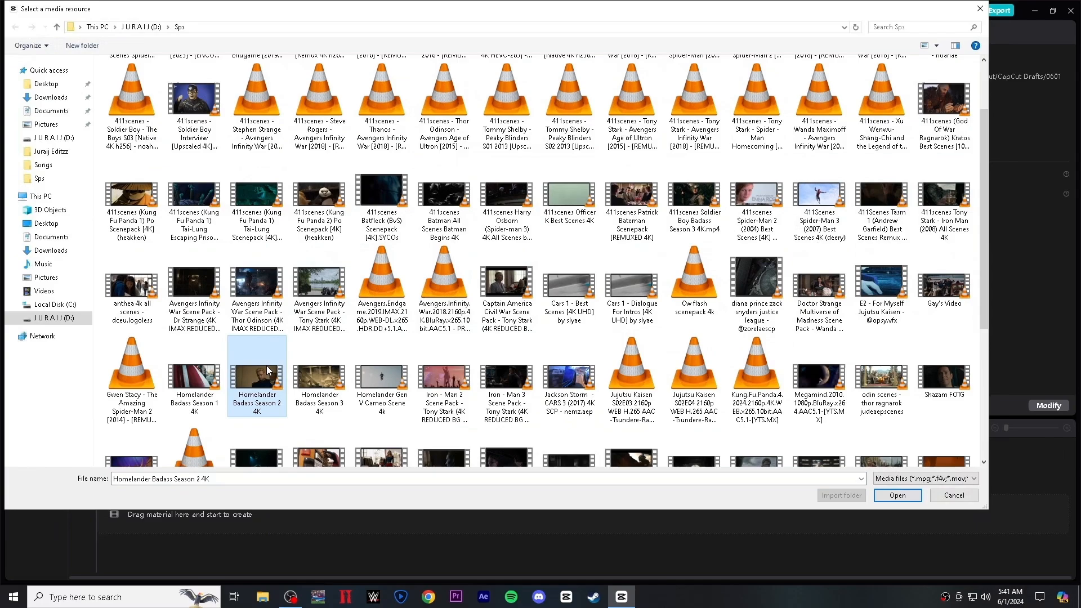
{"action": "left_click", "coordinate": [693, 200]}
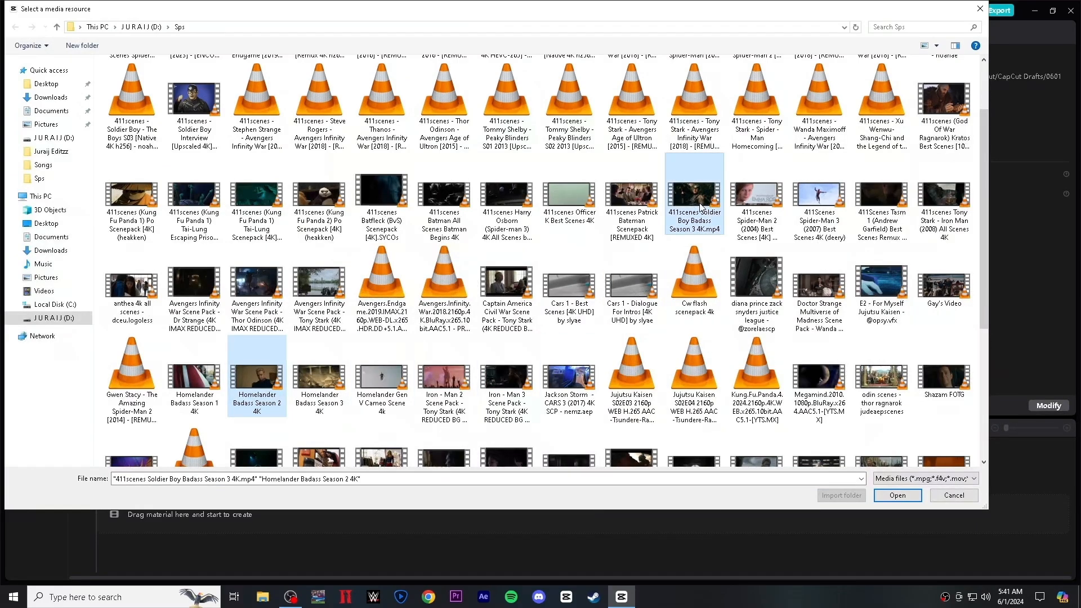
{"action": "left_click", "coordinate": [897, 496]}
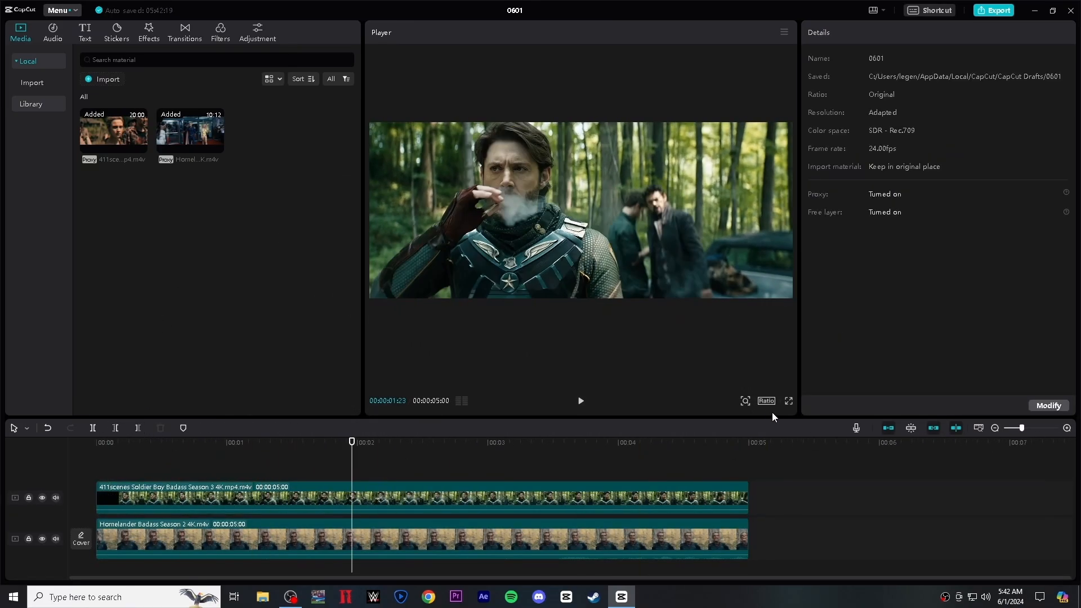
Set a customized 1440×1800 project ratio, keeping the frame rate at 24 fps
{"action": "left_click", "coordinate": [766, 401]}
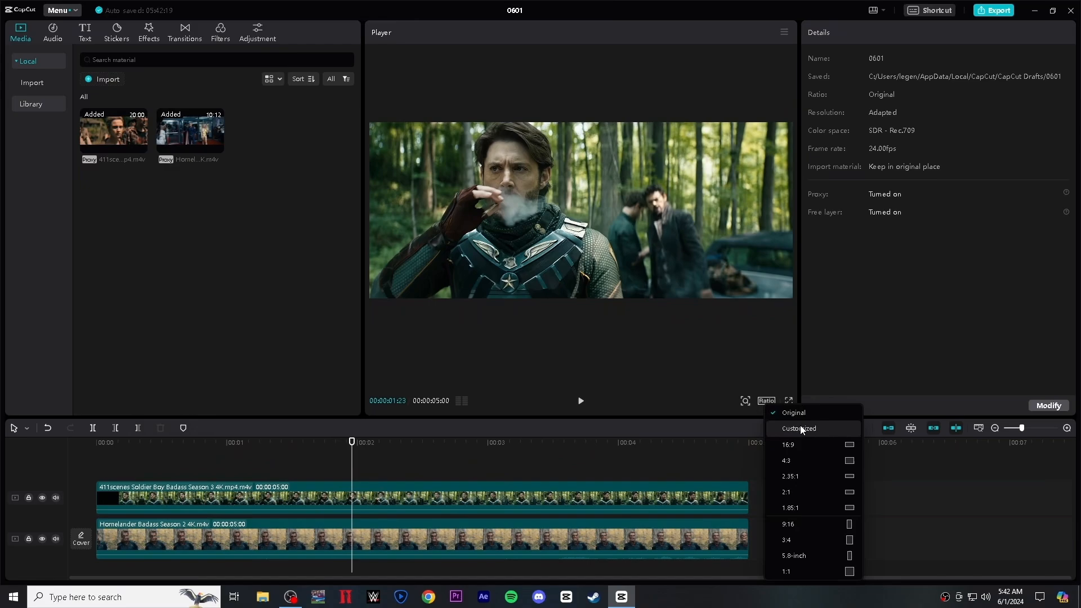
{"action": "left_click", "coordinate": [799, 428]}
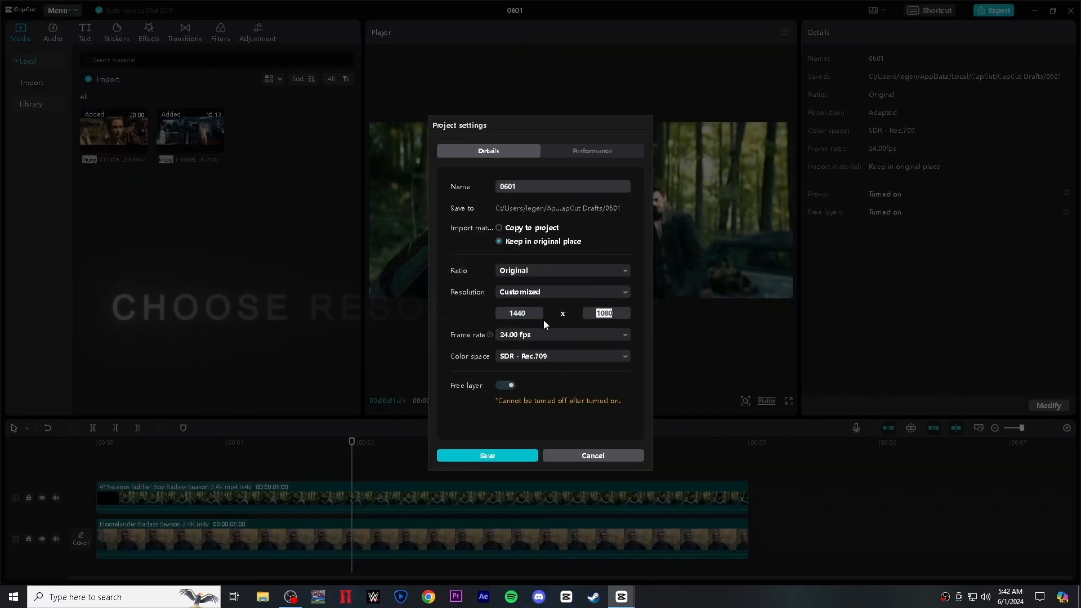
{"action": "type", "text": "1800"}
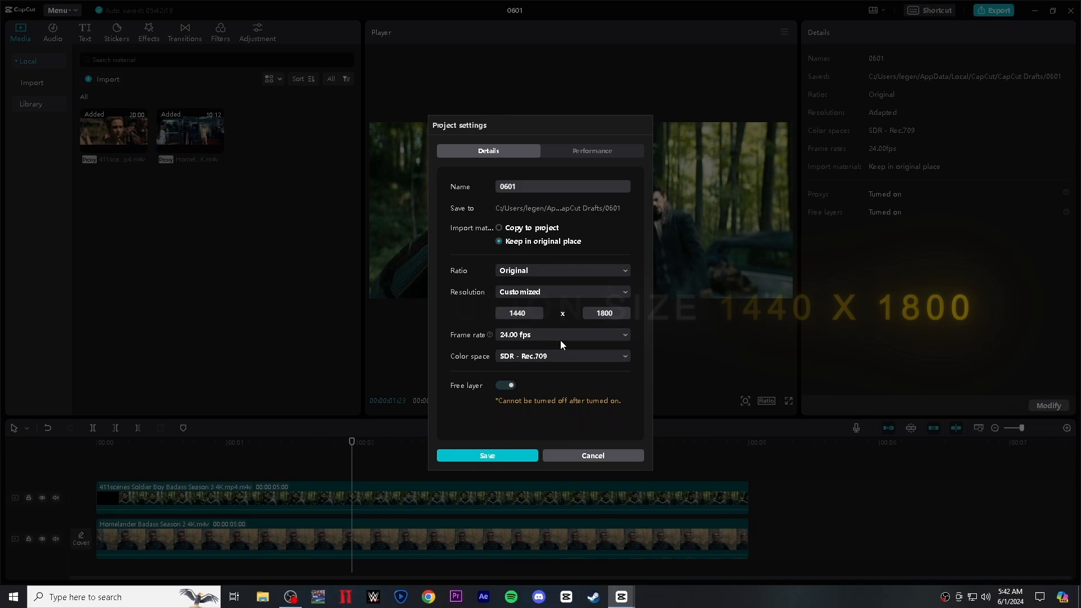
{"action": "left_click", "coordinate": [562, 334]}
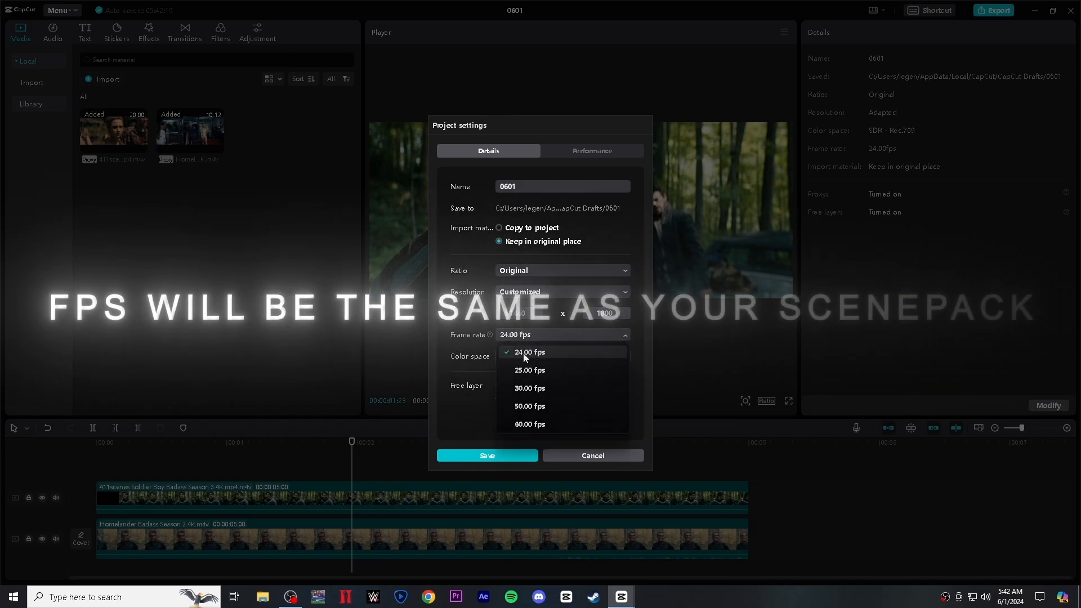
{"action": "left_click", "coordinate": [529, 352]}
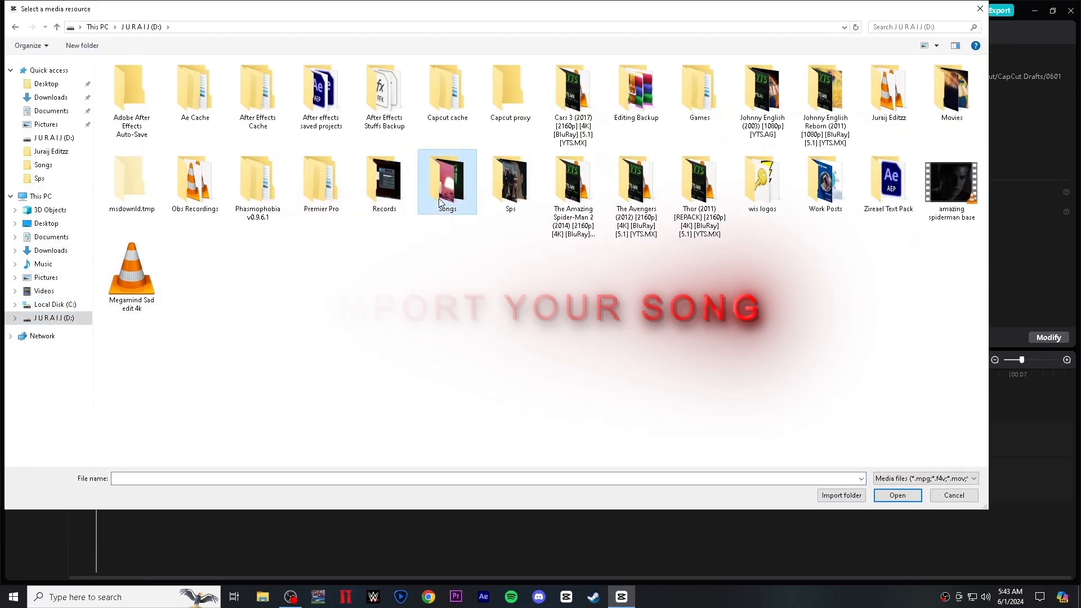
Add the pastel ghost song from the Songs folder with a 0.1s fade-in
{"action": "double_click", "coordinate": [446, 181]}
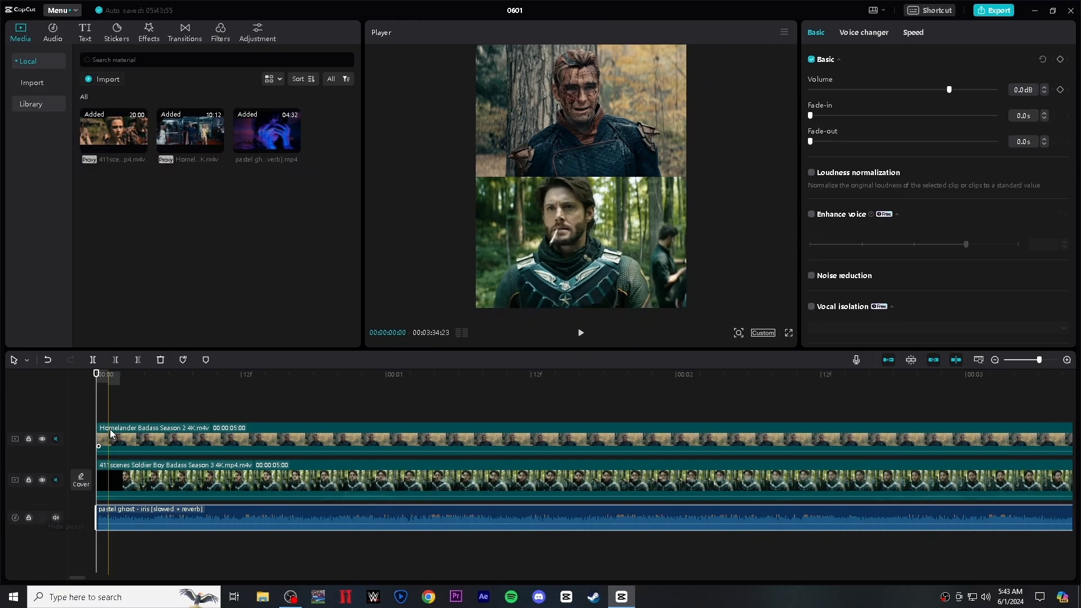
{"action": "left_click_drag", "start_coordinate": [99, 517], "coordinate": [134, 517]}
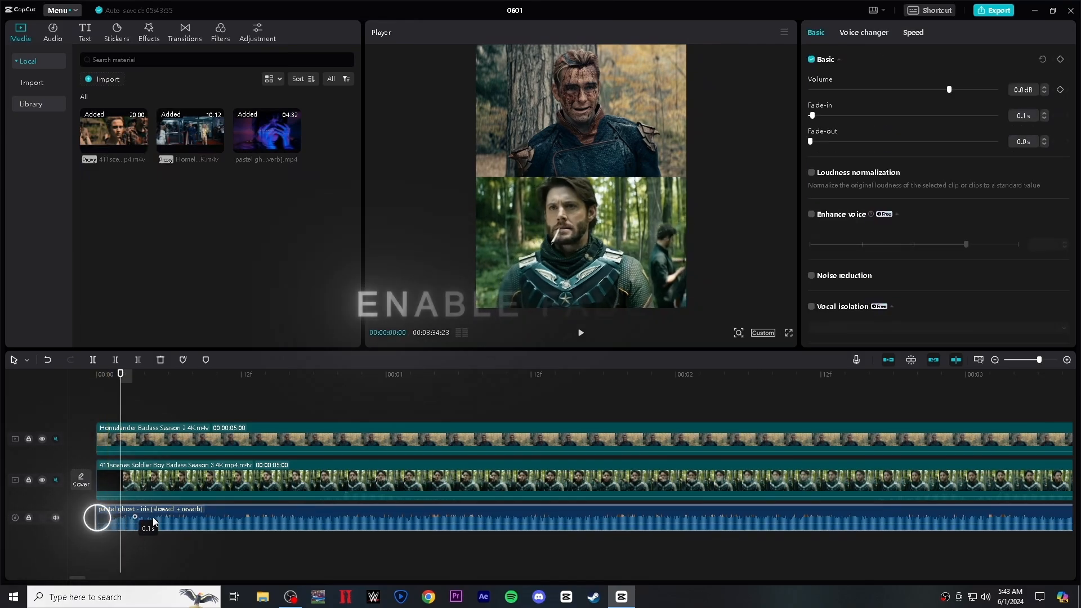
{"action": "left_click_drag", "start_coordinate": [135, 517], "coordinate": [232, 516]}
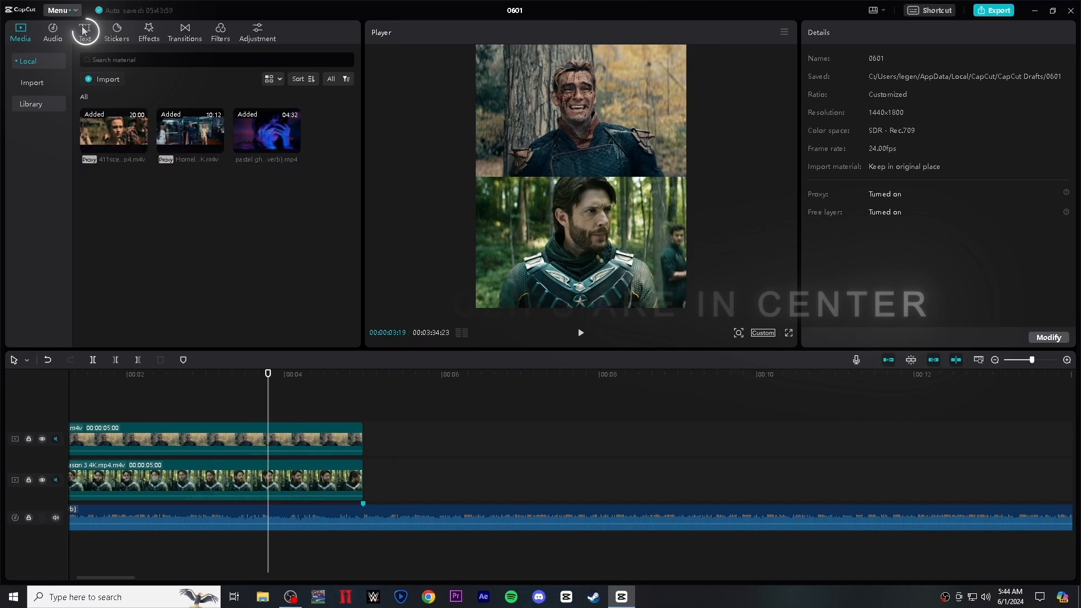
Add a Default text clip and type 'h' into it
{"action": "left_click", "coordinate": [84, 31]}
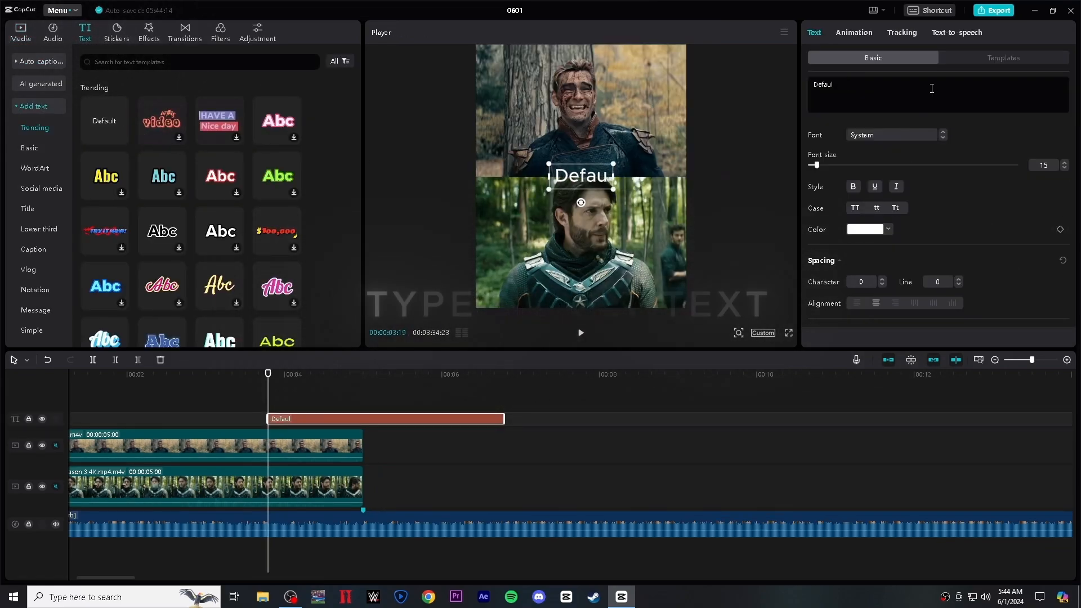
{"action": "type", "text": "h"}
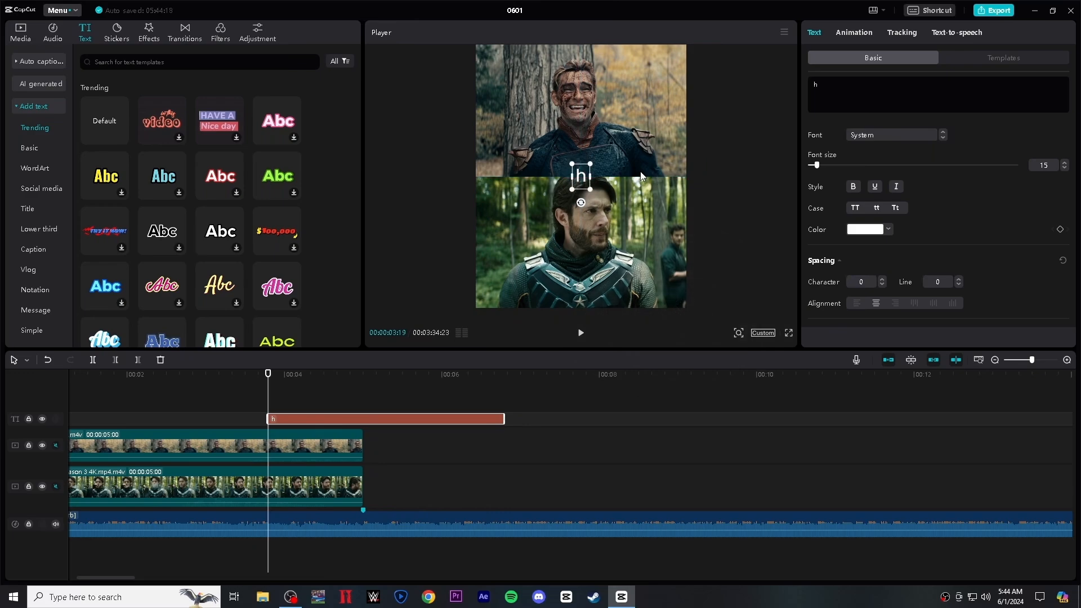
{"action": "left_click", "coordinate": [20, 31]}
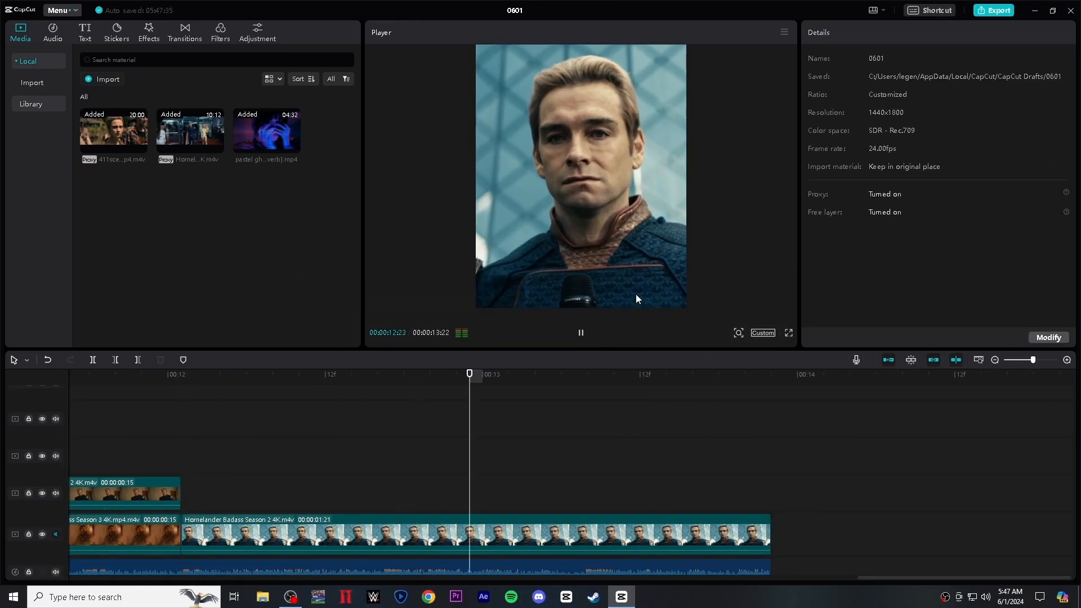
Export 'homelander vs soldier boy' as 1440×1800 H.264 mp4 at 24fps
{"action": "left_click", "coordinate": [995, 10]}
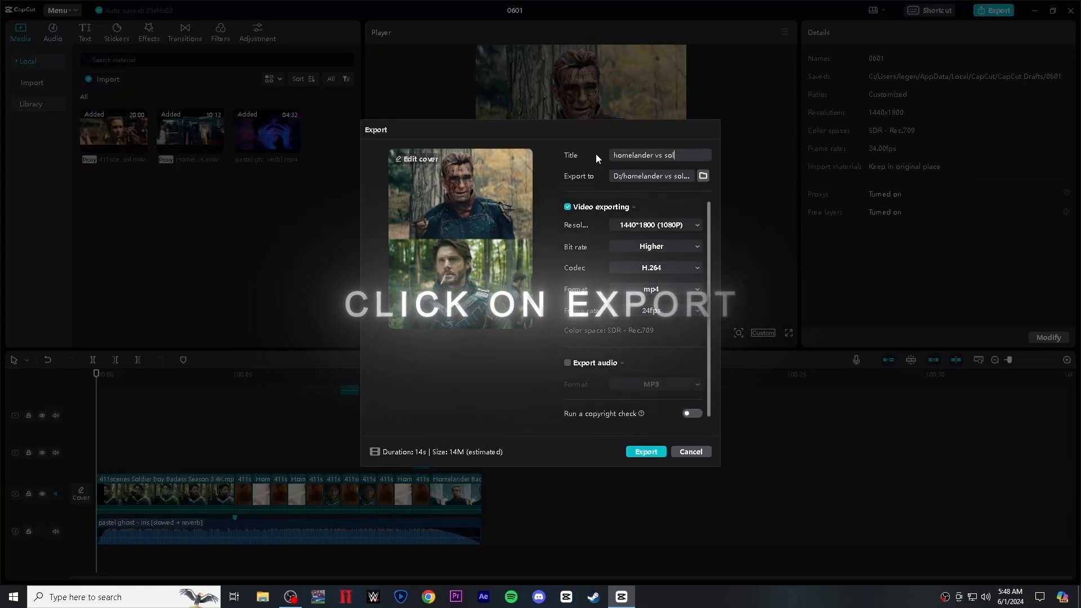
{"action": "left_click", "coordinate": [654, 225]}
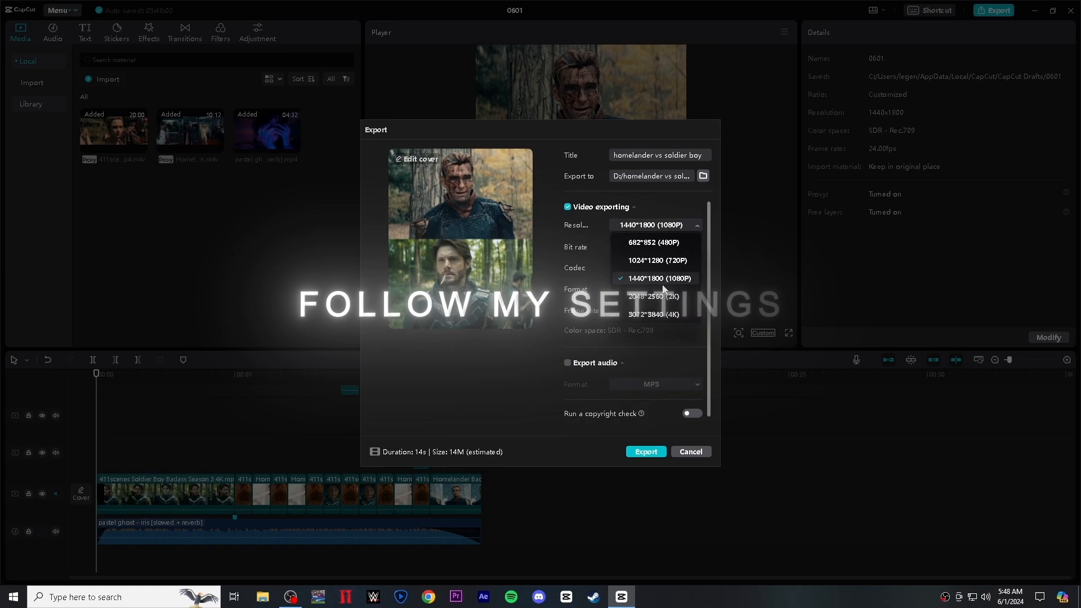
{"action": "left_click", "coordinate": [656, 278]}
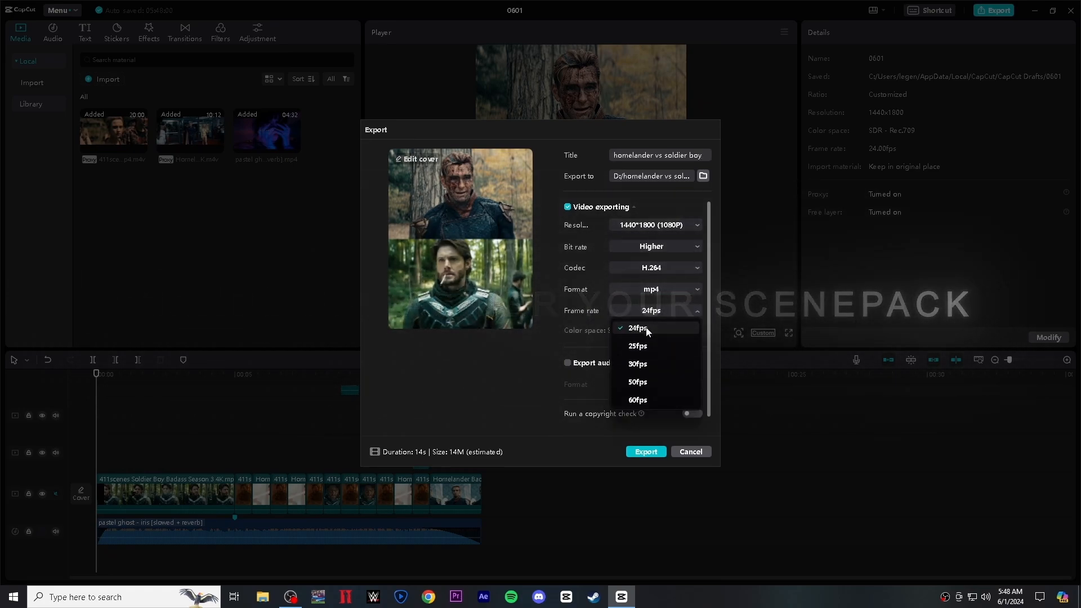
{"action": "left_click", "coordinate": [483, 597]}
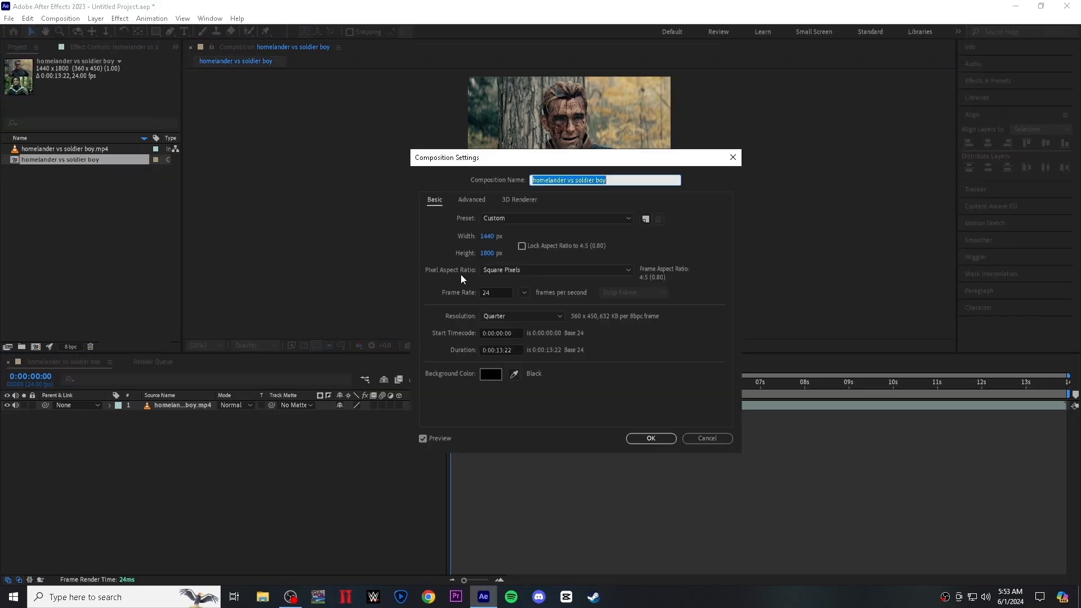
Change the composition frame rate from 24 to 60 fps in Composition Settings
{"action": "left_click", "coordinate": [495, 236]}
{"action": "type", "text": "60"}
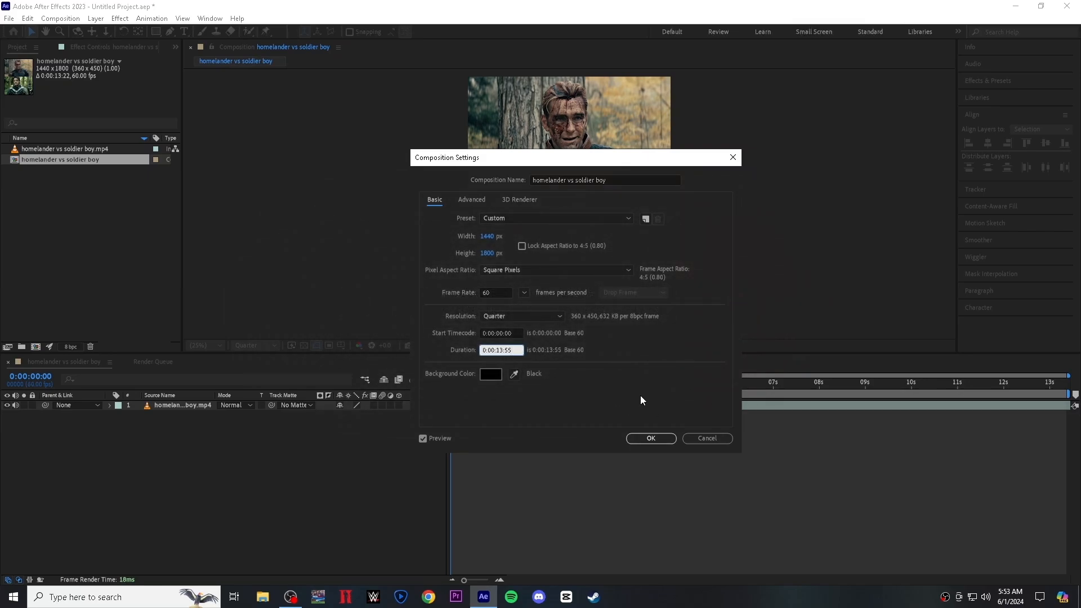
{"action": "left_click", "coordinate": [651, 438]}
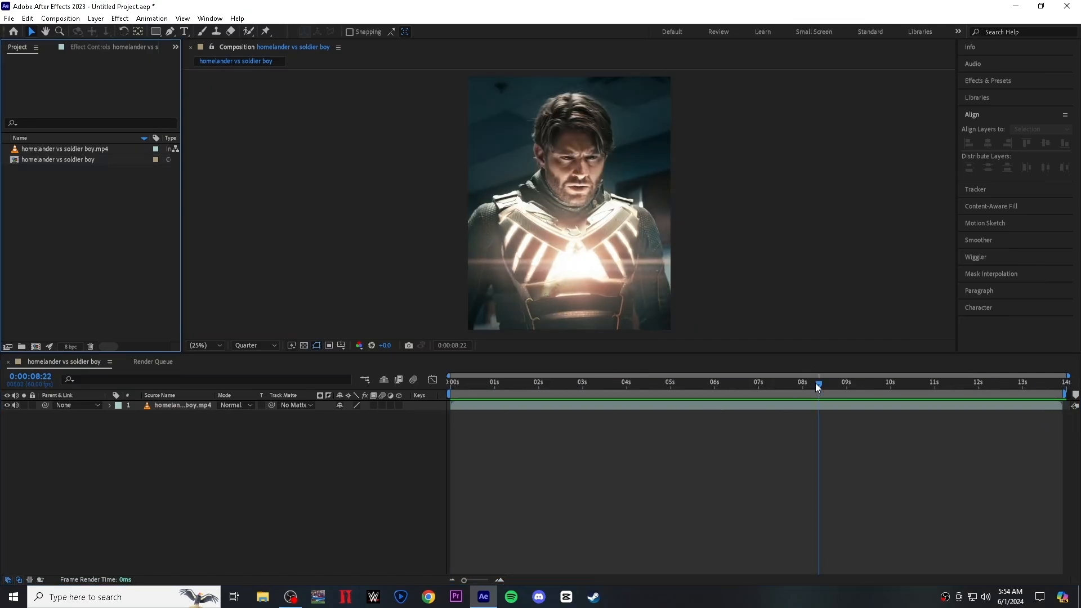
Run Scene Edit Detection on the footage layer with Split Layer at Scene Edit
{"action": "right_click", "coordinate": [620, 405]}
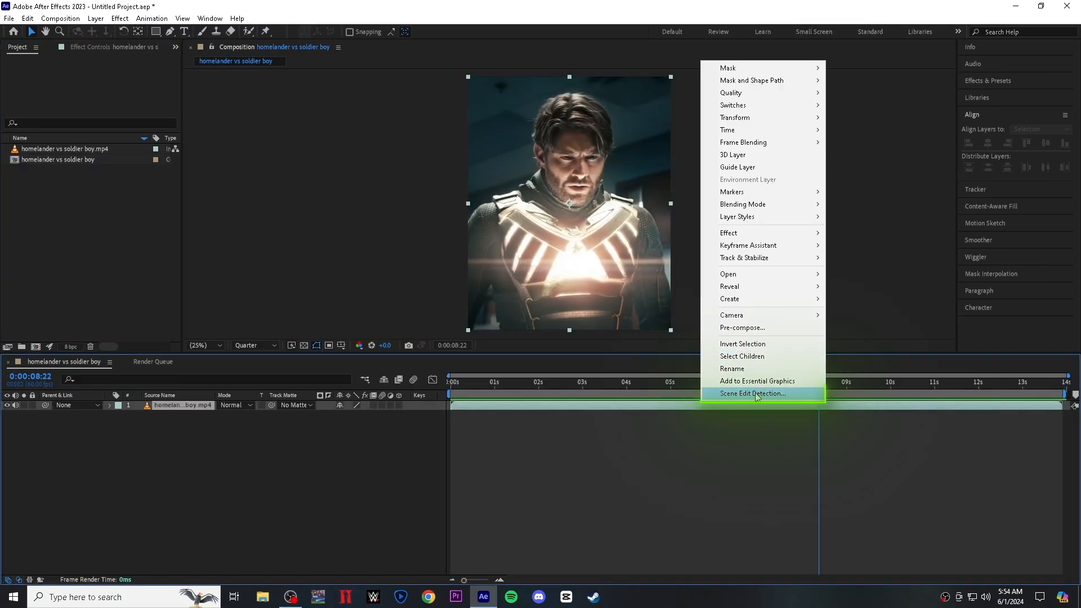
{"action": "left_click", "coordinate": [753, 393]}
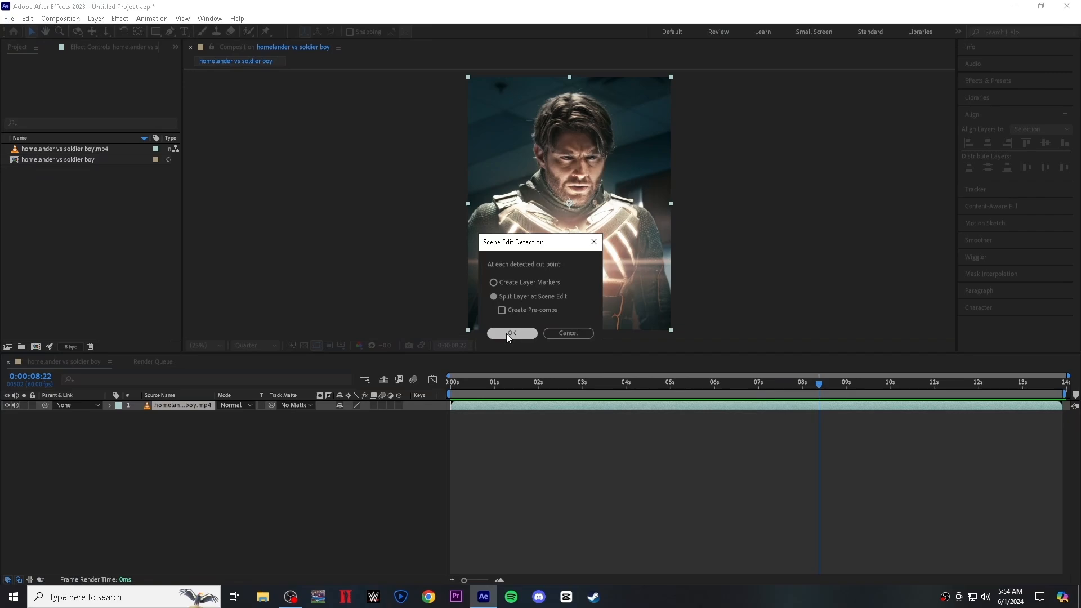
{"action": "left_click", "coordinate": [511, 333]}
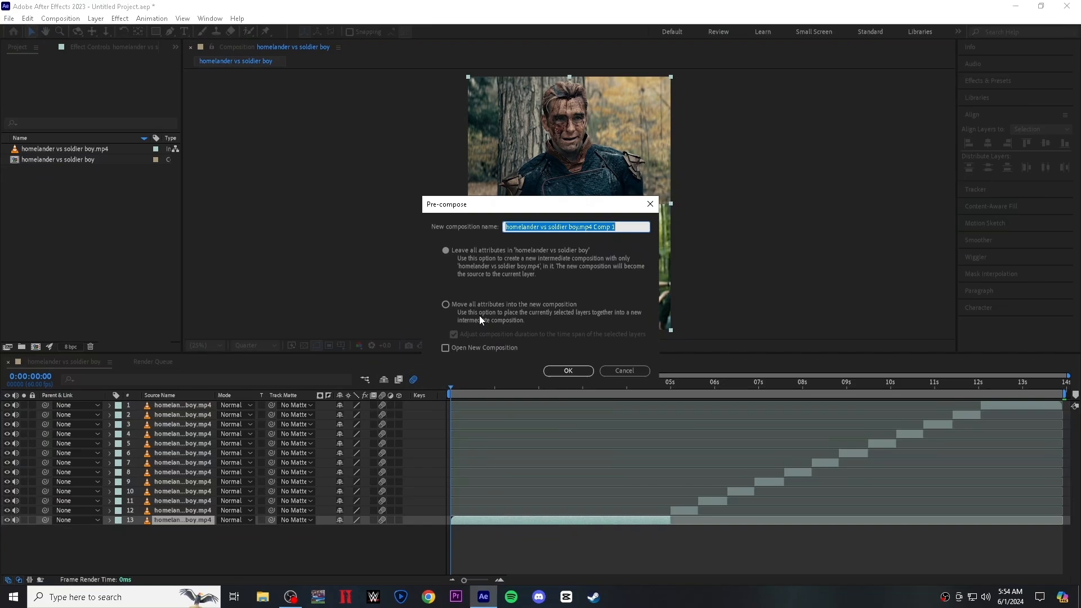
Precompose the split layers moving all attributes into new comps, then deselect them
{"action": "left_click", "coordinate": [567, 370]}
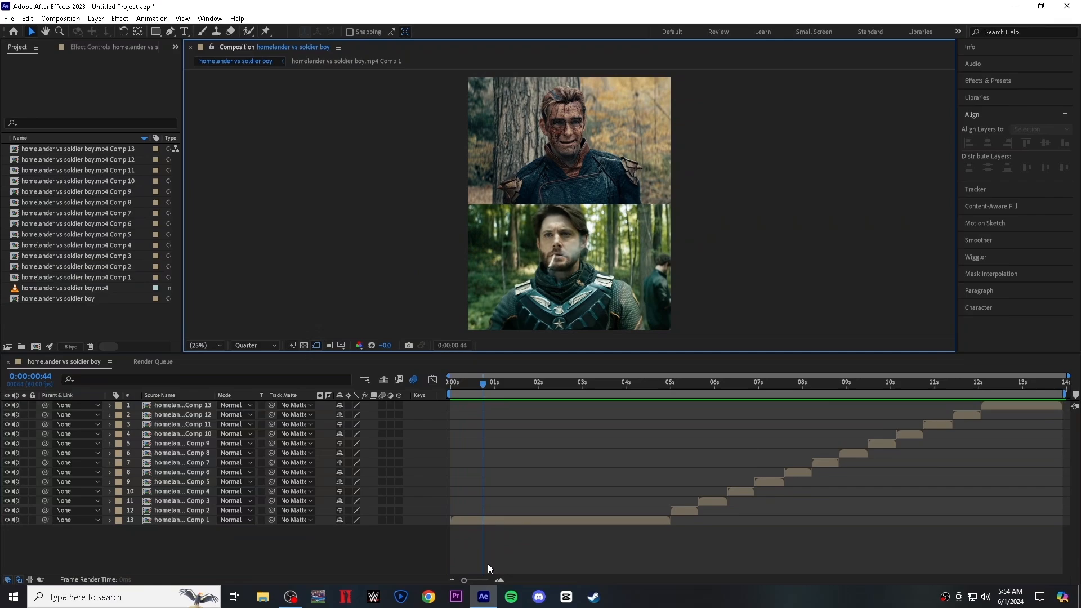
{"action": "left_click", "coordinate": [987, 80]}
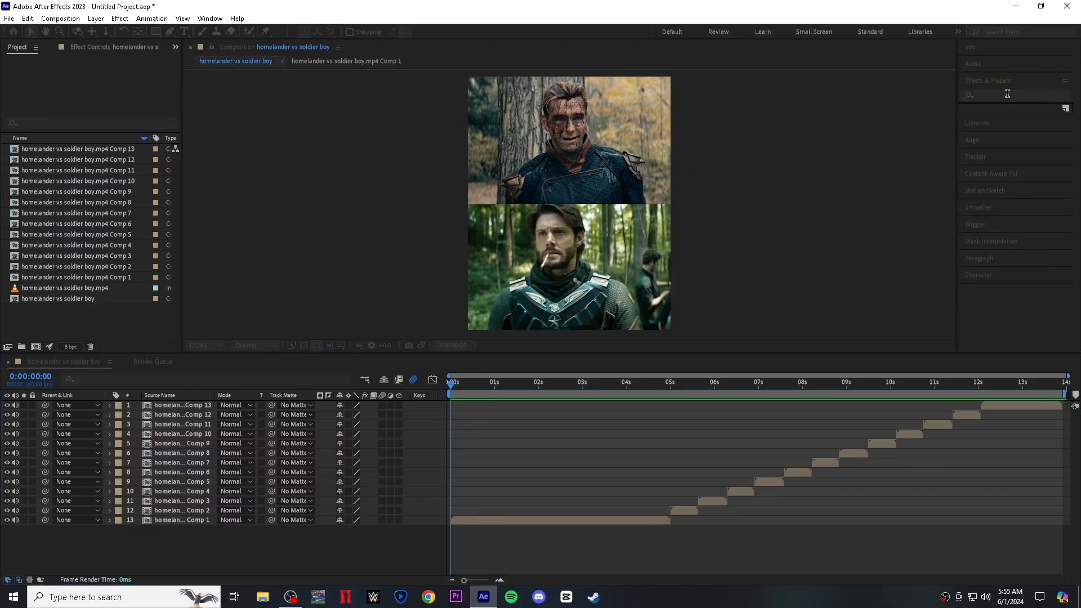
Apply Twixtor to Comp 1 with Contrast/Edge Enhance image prep and Smart Blend on
{"action": "type", "text": "twixtor"}
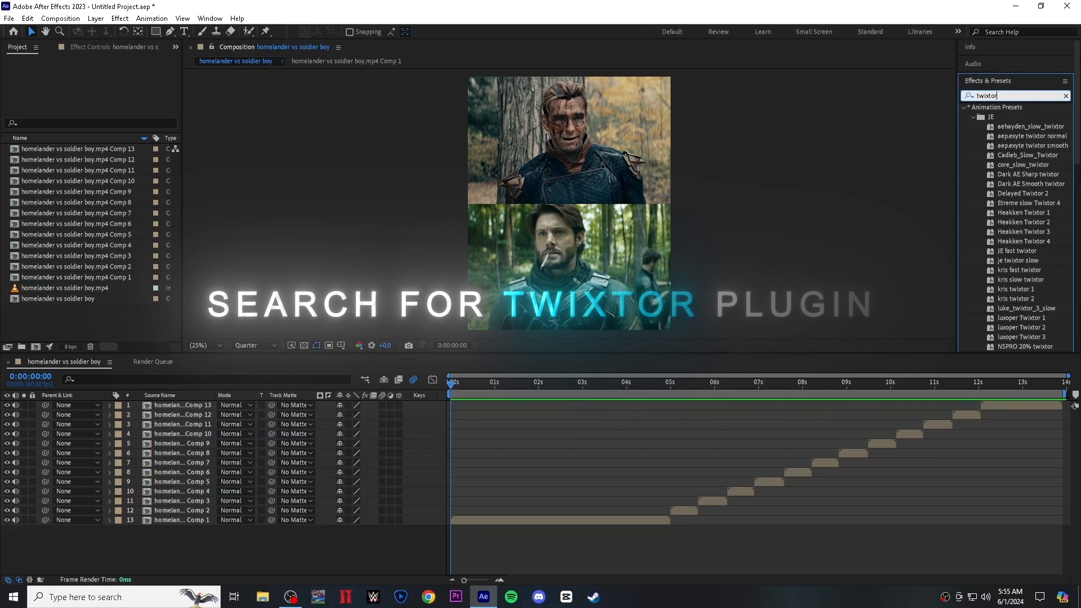
{"action": "scroll", "scroll_direction": "down", "scroll_amount": 3}
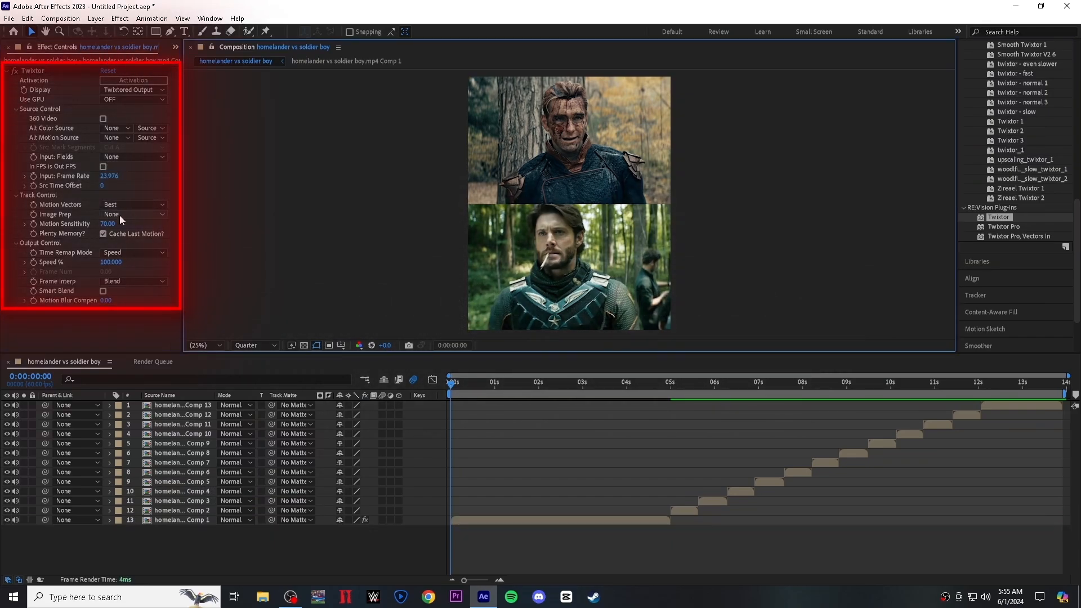
{"action": "left_click", "coordinate": [132, 214]}
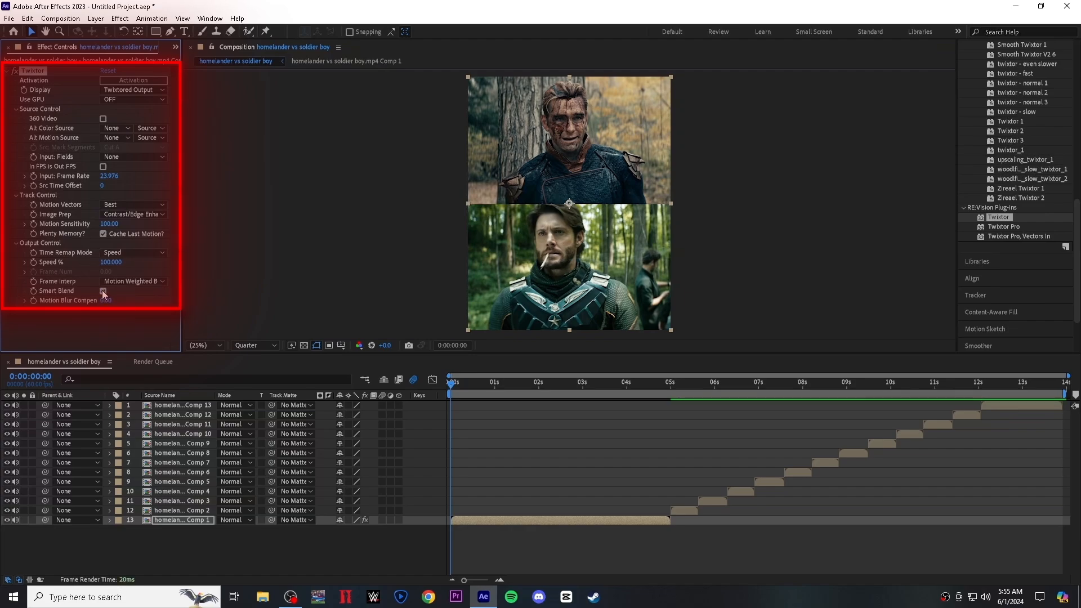
{"action": "left_click", "coordinate": [103, 290]}
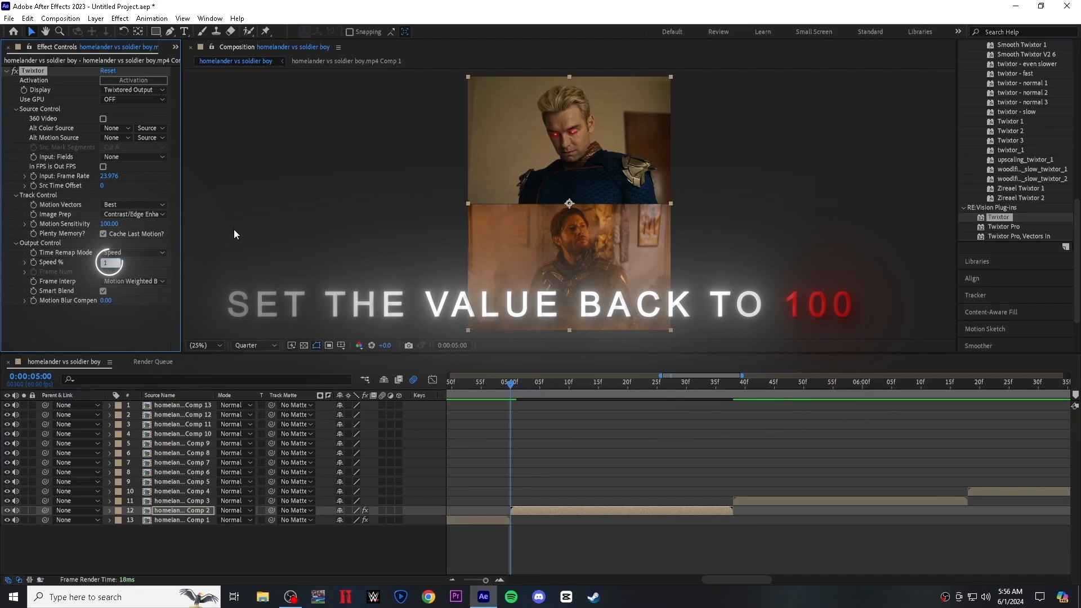
Keyframe Comp 2's Twixtor speed at 100% at 0:00:05:00, dropping to 15% at 0:00:05:10
{"action": "type", "text": "100.000"}
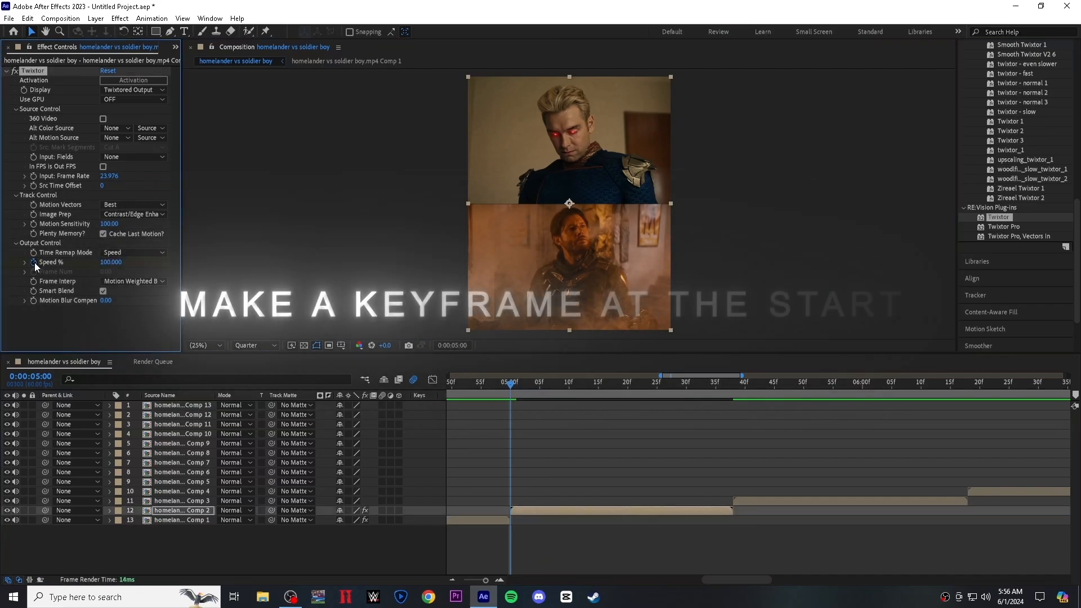
{"action": "left_click", "coordinate": [110, 262]}
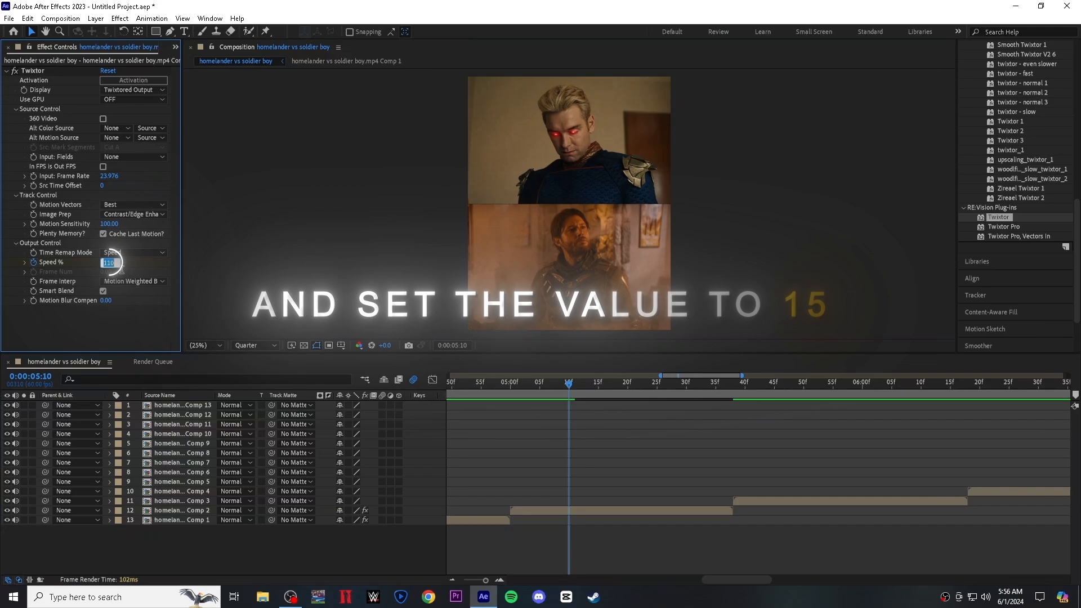
{"action": "type", "text": "15.000"}
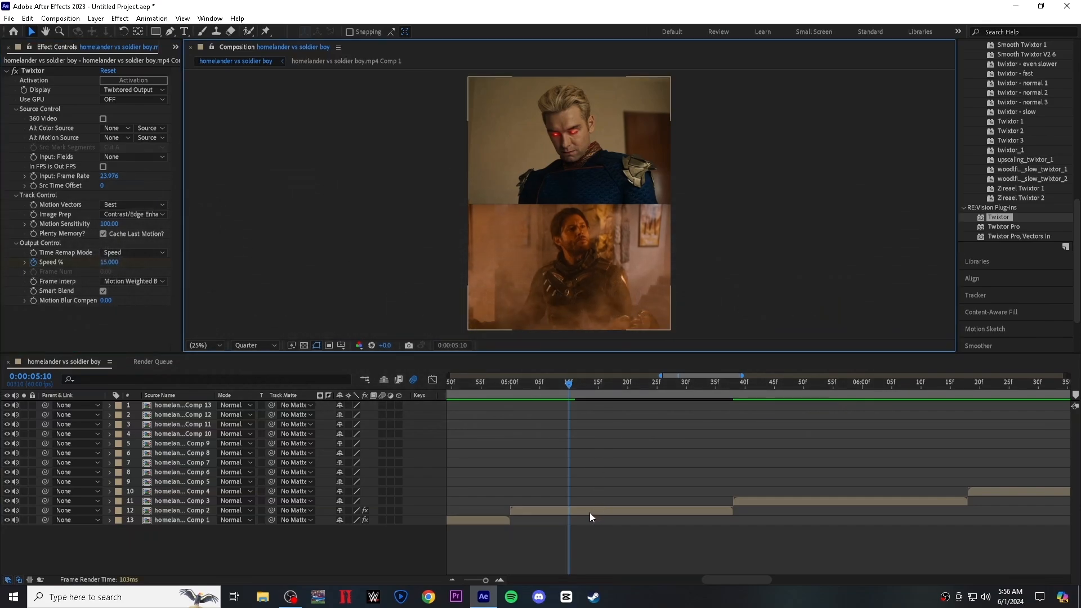
{"action": "left_click", "coordinate": [182, 510]}
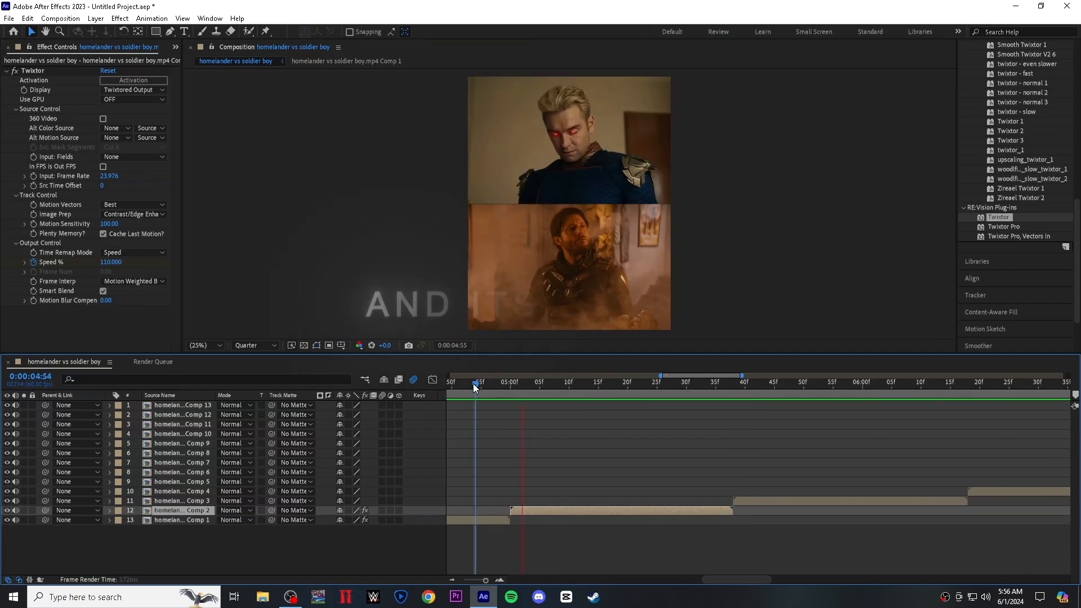
{"action": "left_click", "coordinate": [505, 381]}
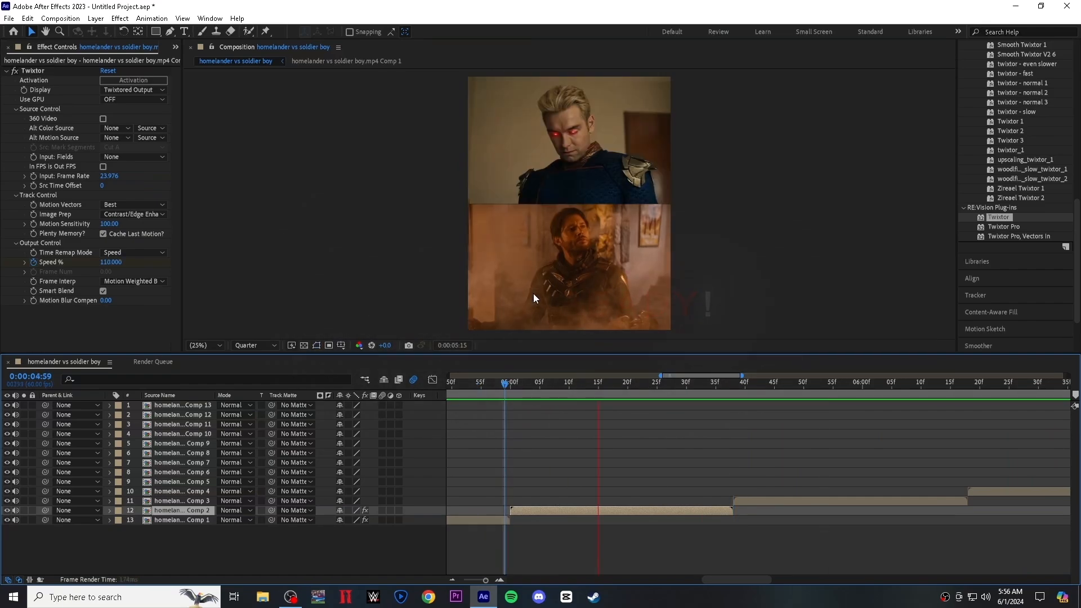